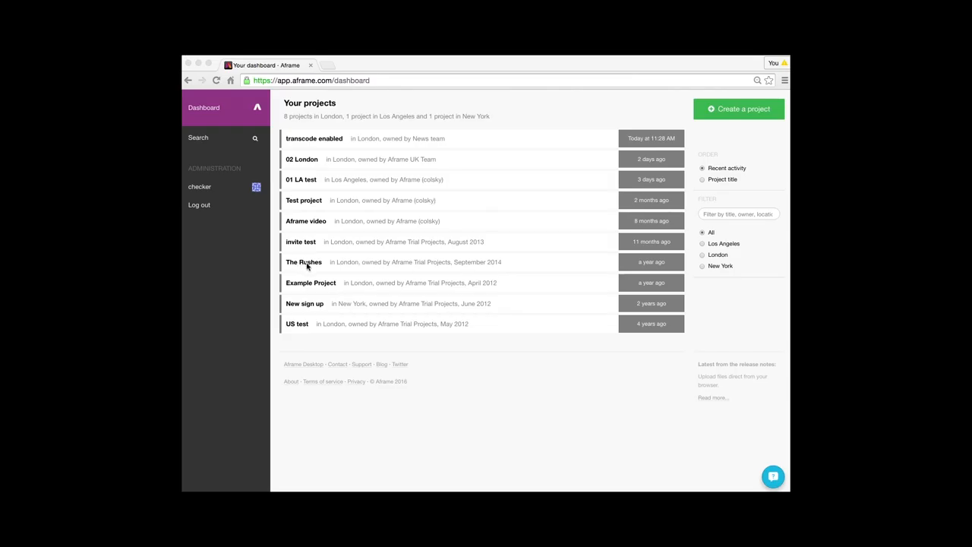
Open The Rushes project and bring up whole-project collection management.
click(304, 262)
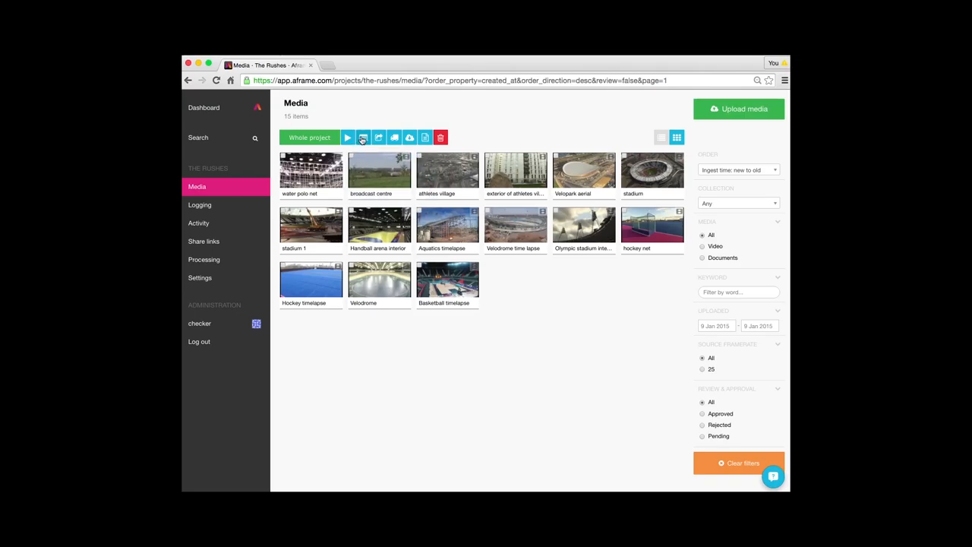
mouse_move(361, 137)
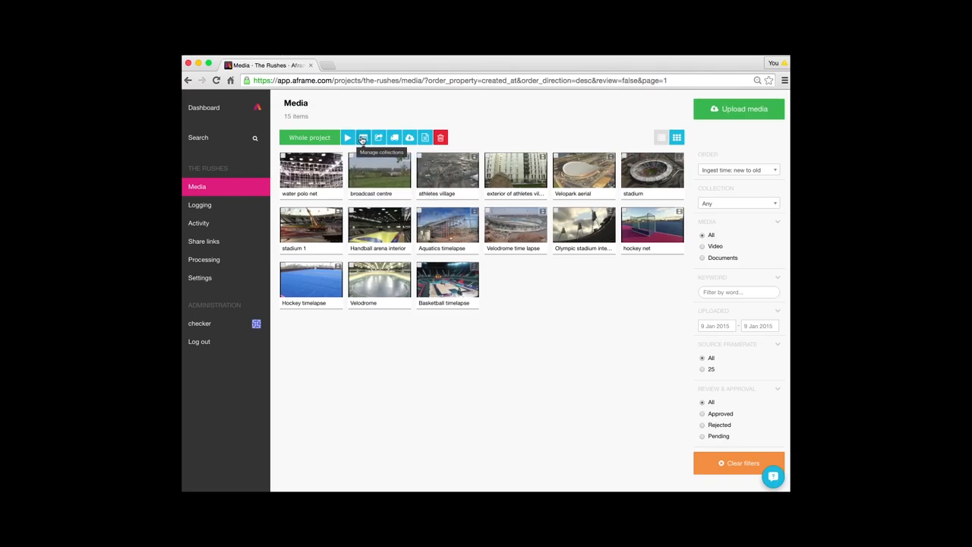
click(361, 137)
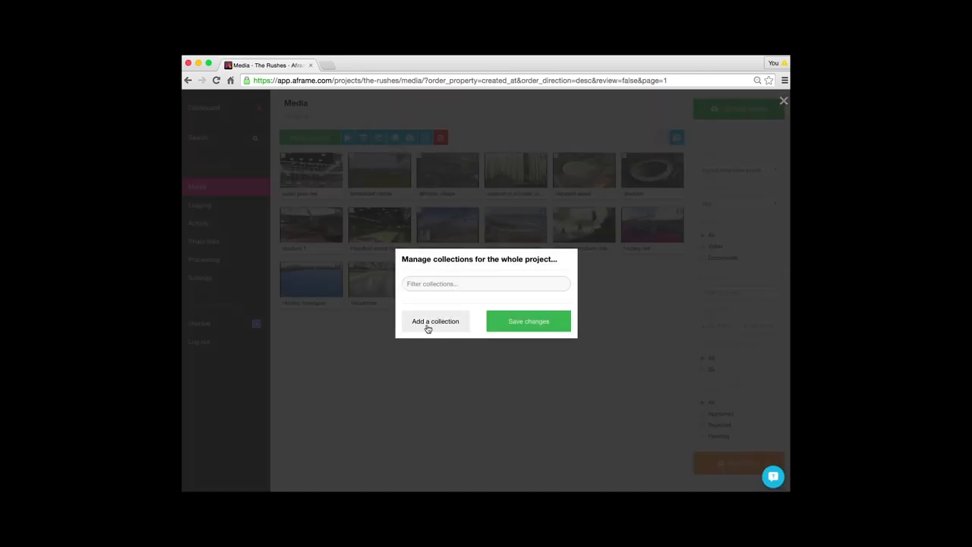
Add a new collection named 'Broll' to the project.
click(434, 321)
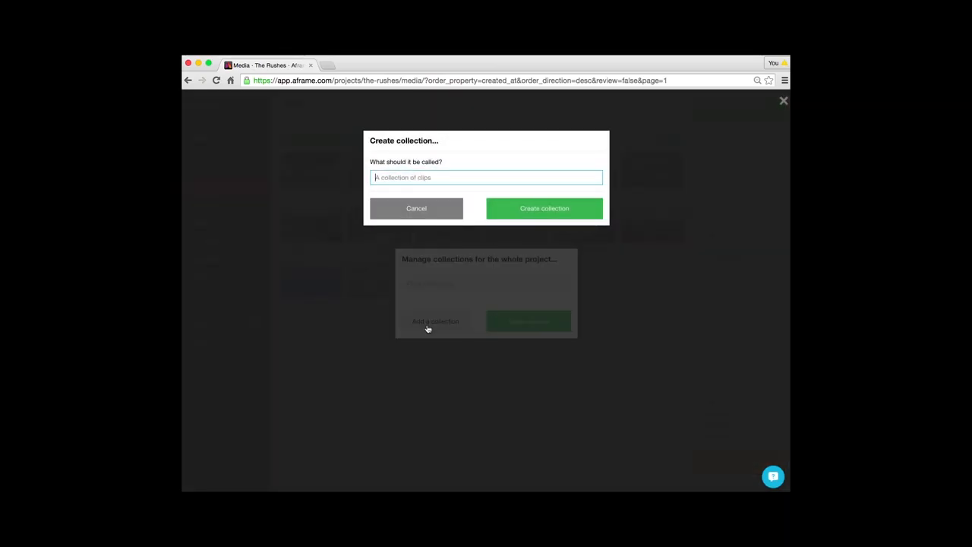
text(Broll)
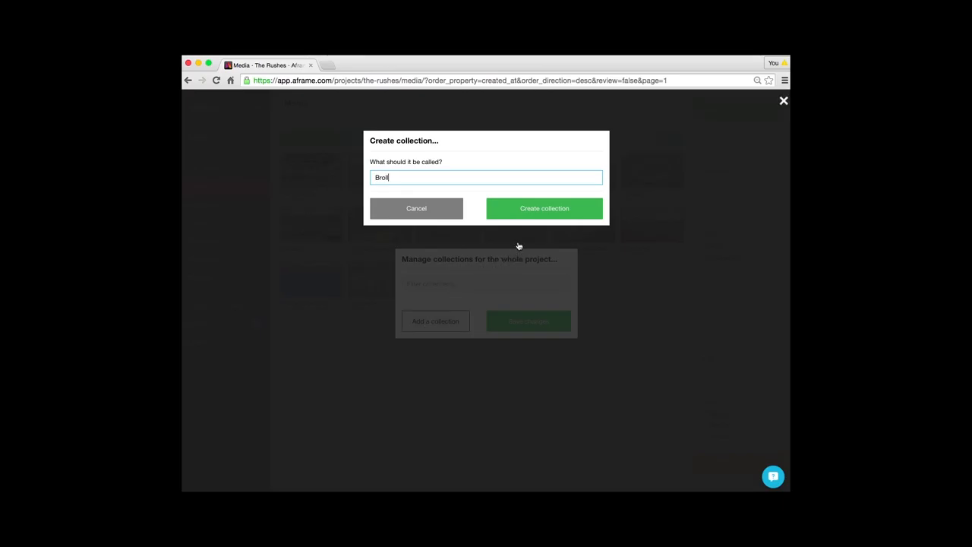
mouse_move(544, 213)
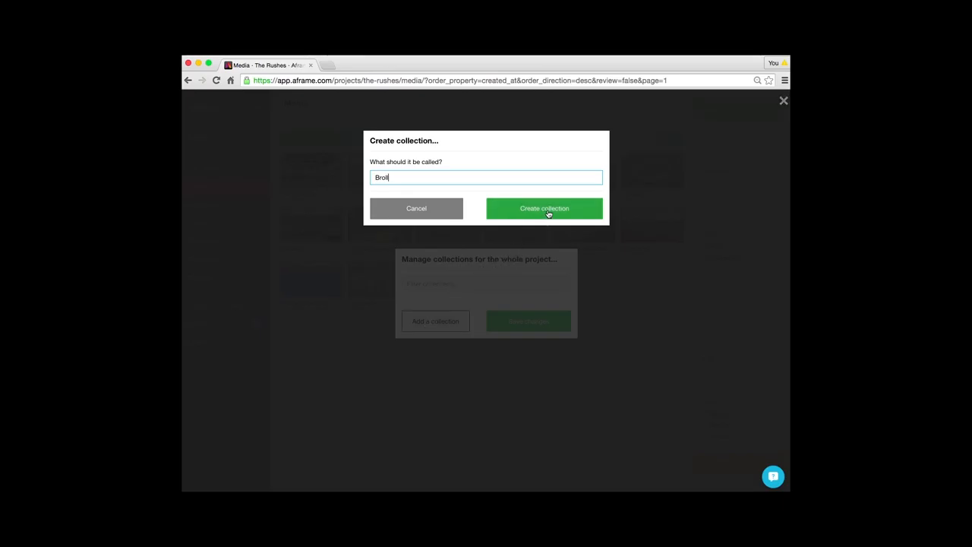
click(544, 208)
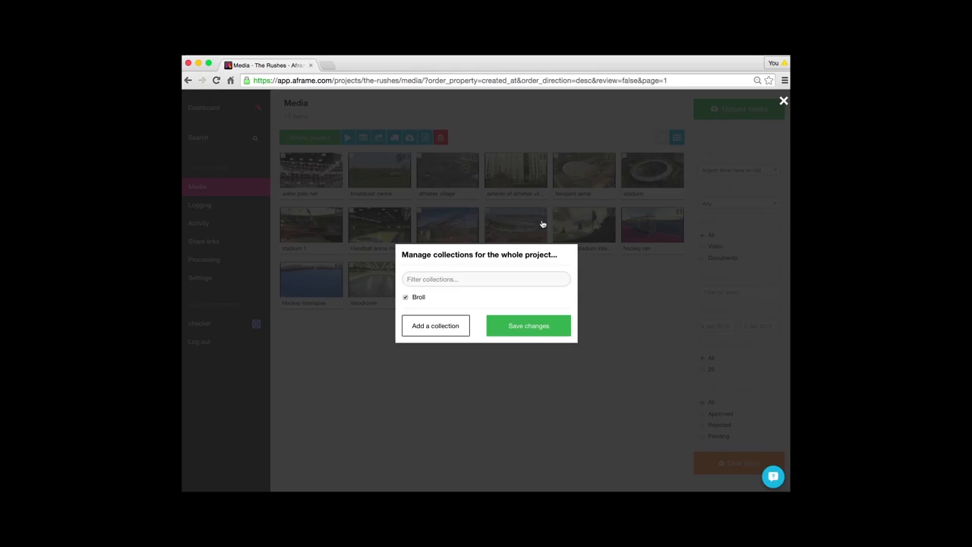
mouse_move(535, 295)
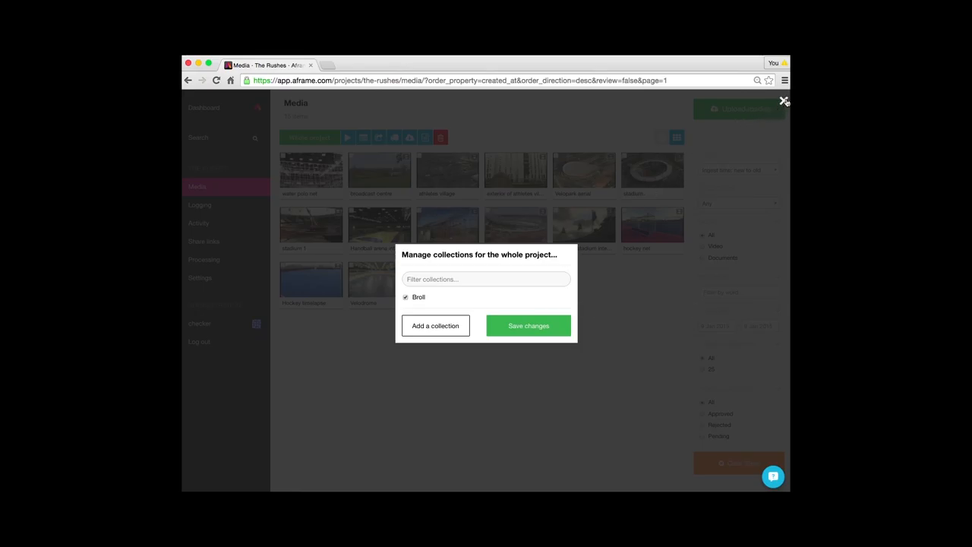
Close the collections manager and filter the library to the empty Broll collection.
click(783, 101)
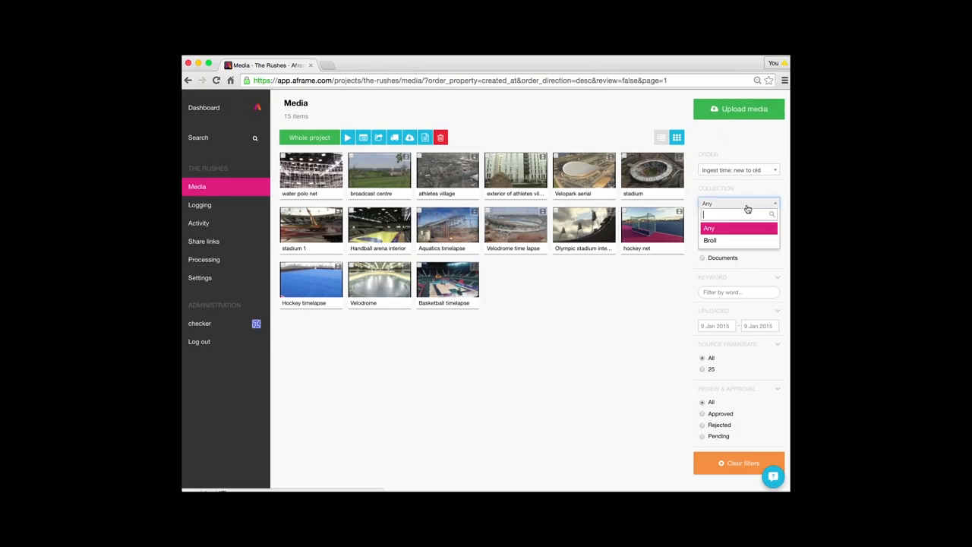
click(710, 240)
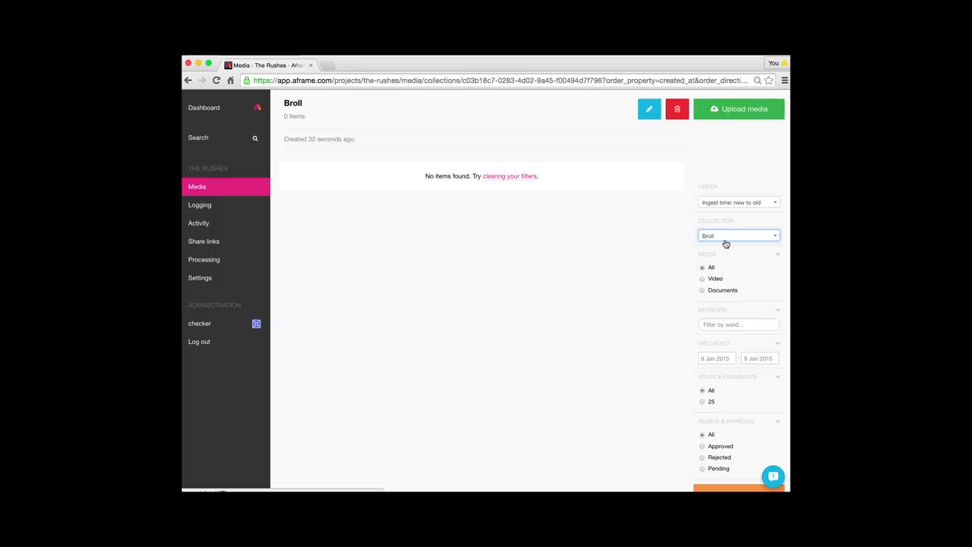
mouse_move(568, 298)
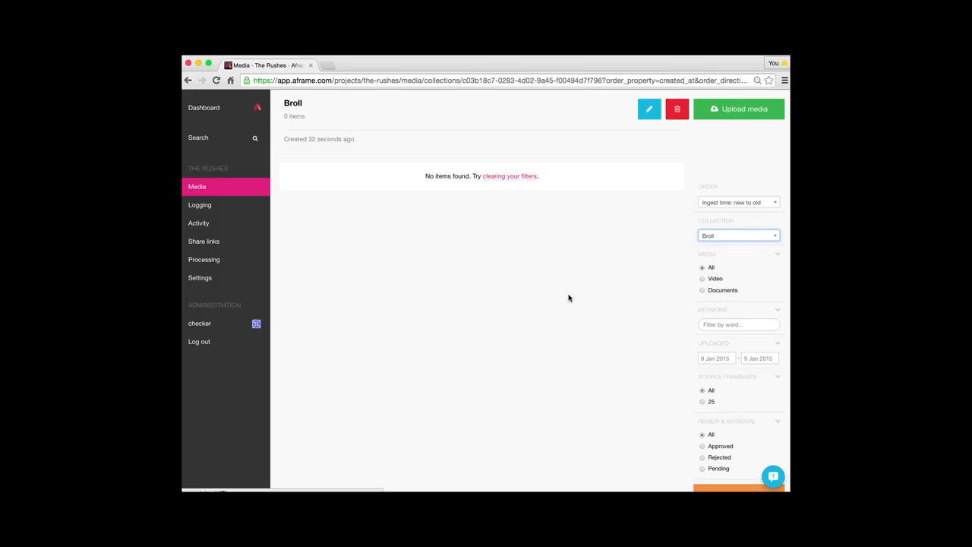